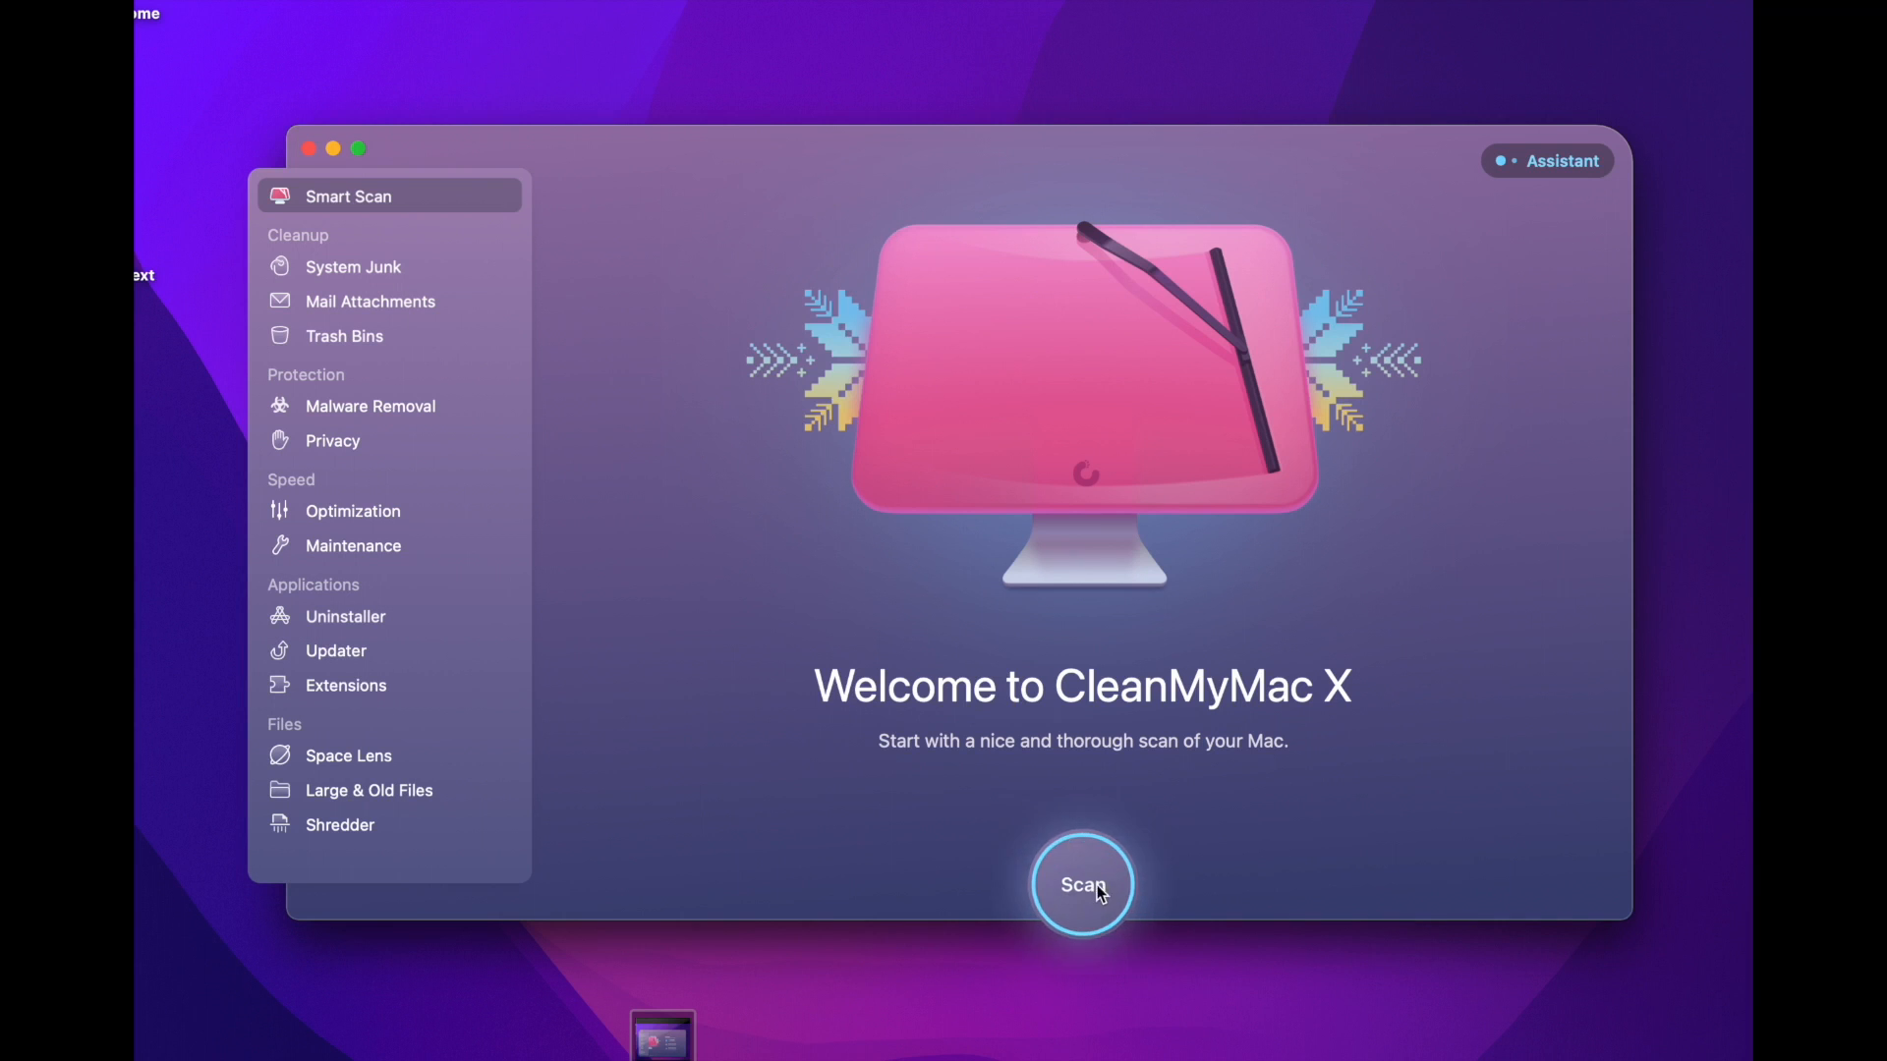
- Start a Smart Scan and wait for results: 3.89 GB junk, no threats, 3 speed tasks
{"action": "left_click", "coordinate": [1079, 885]}
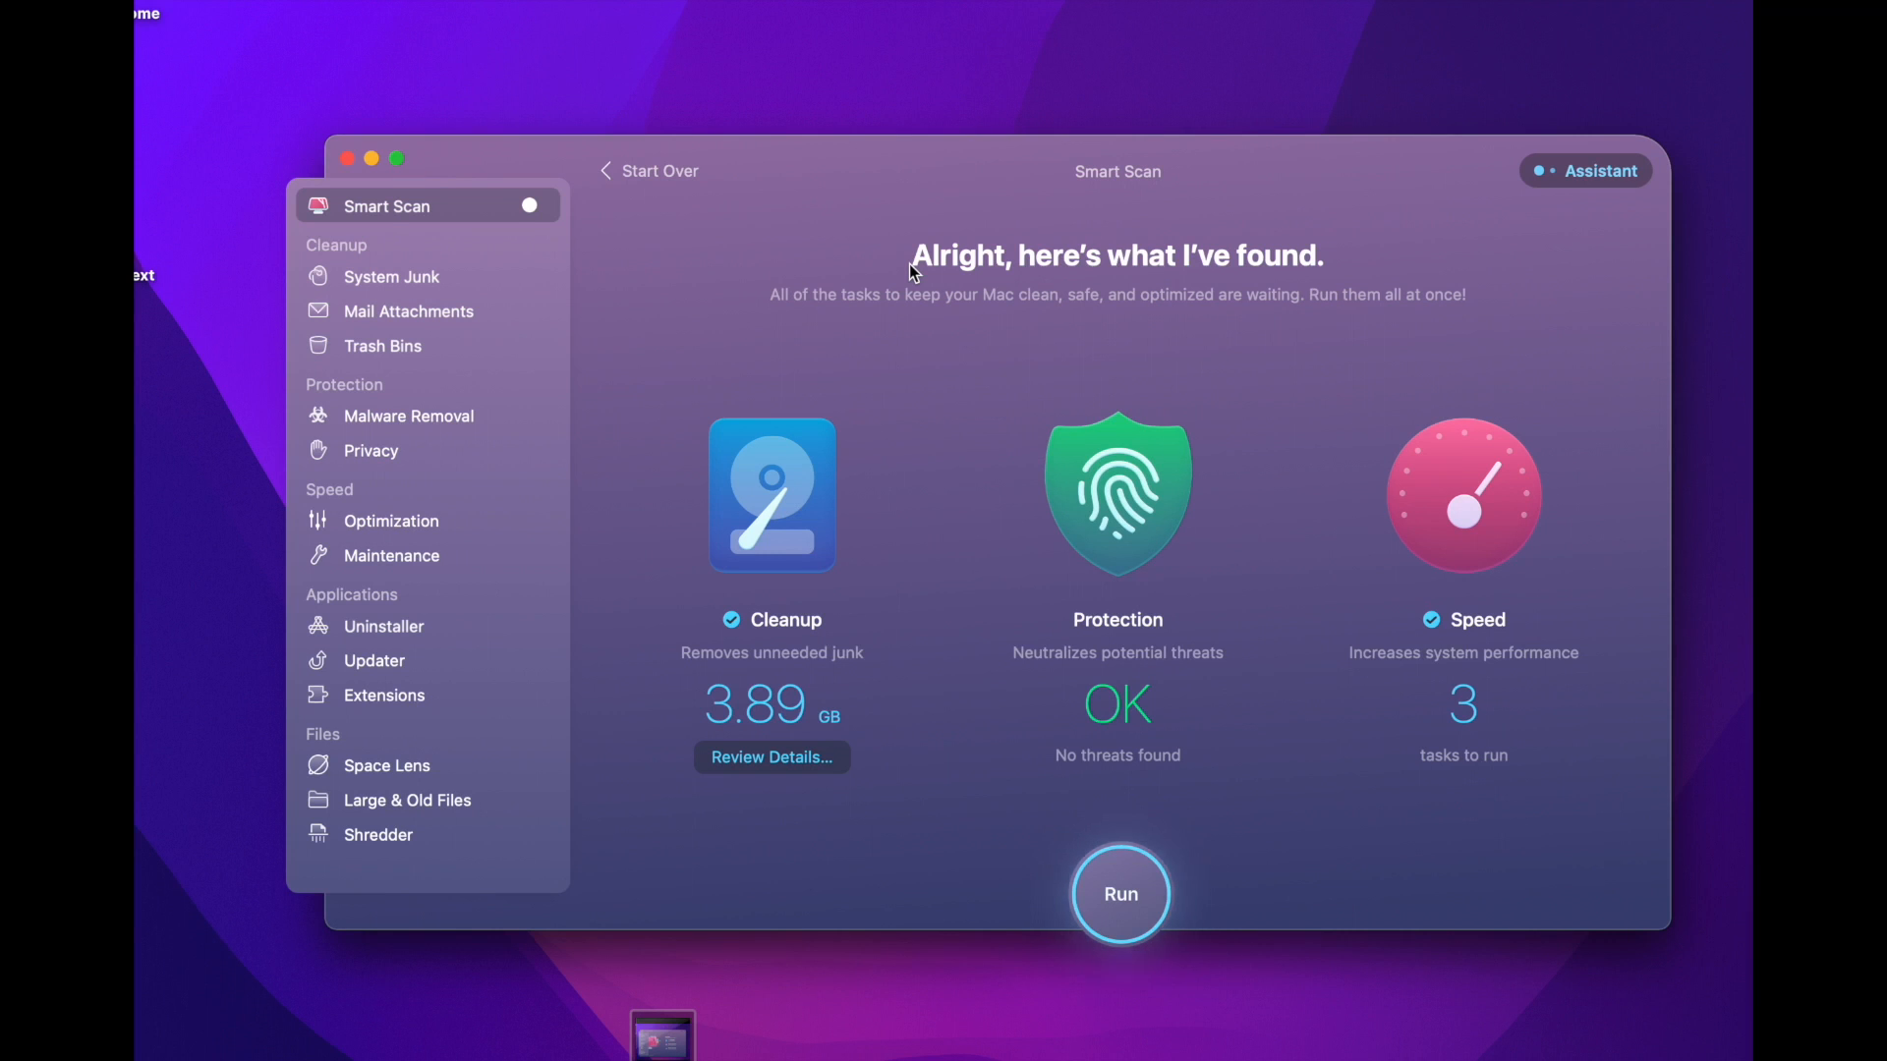
- Scroll through Uninstaller's 42 installed apps, then move on to the Updater module
{"action": "left_click", "coordinate": [382, 627]}
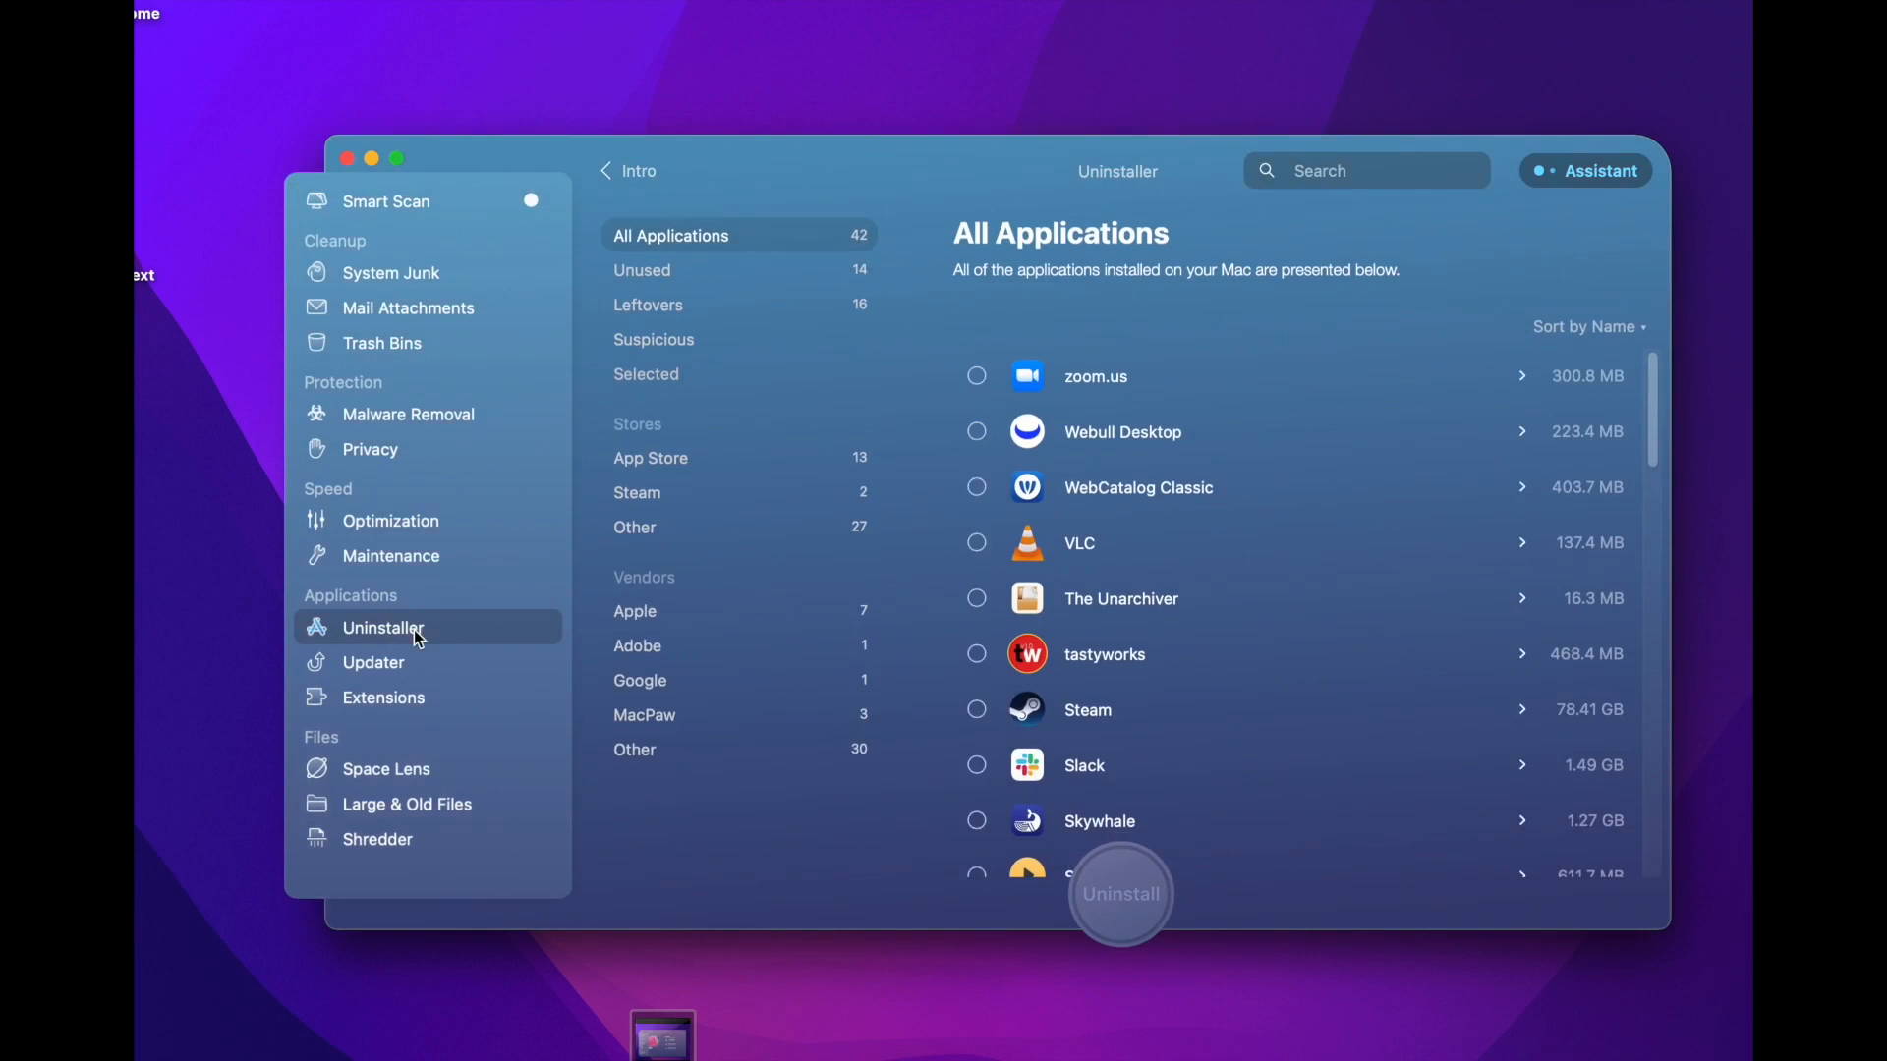
{"action": "scroll", "scroll_direction": "down", "scroll_amount": 3}
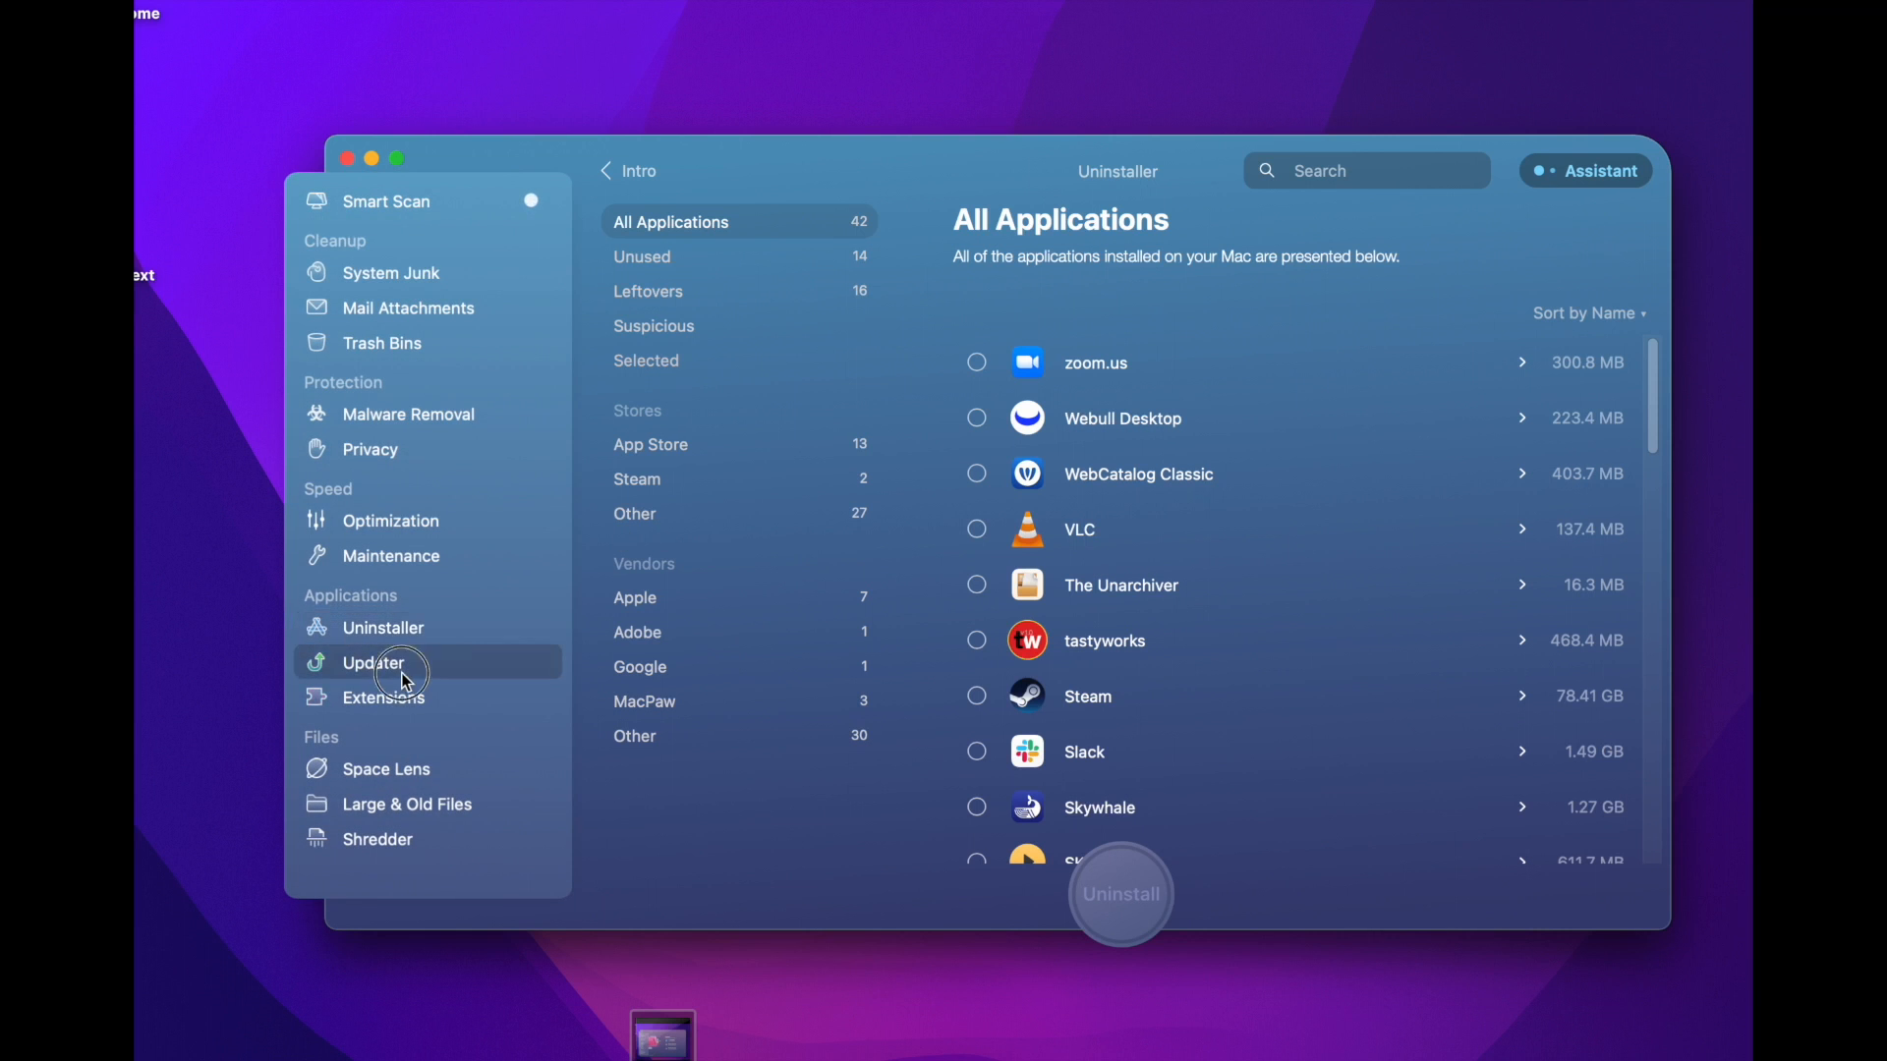
{"action": "left_click", "coordinate": [374, 662]}
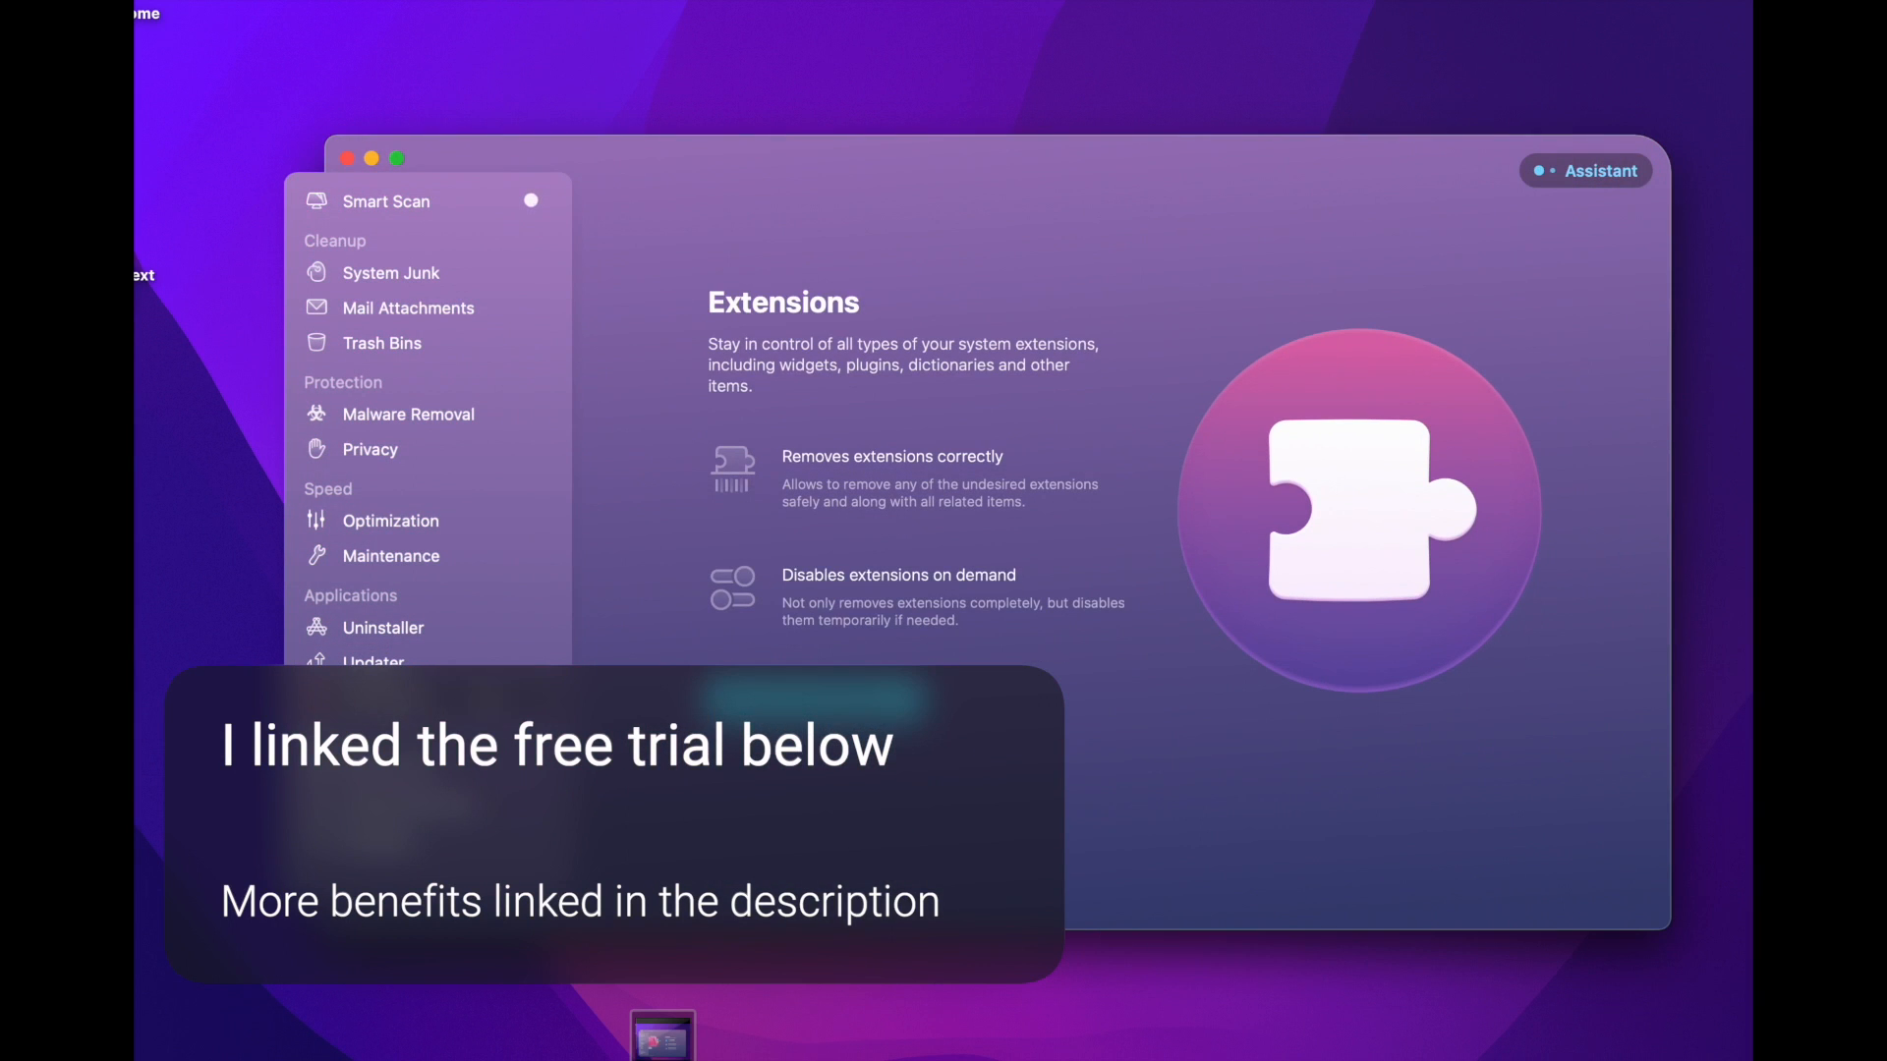
{"action": "mouse_move", "coordinate": [514, 617]}
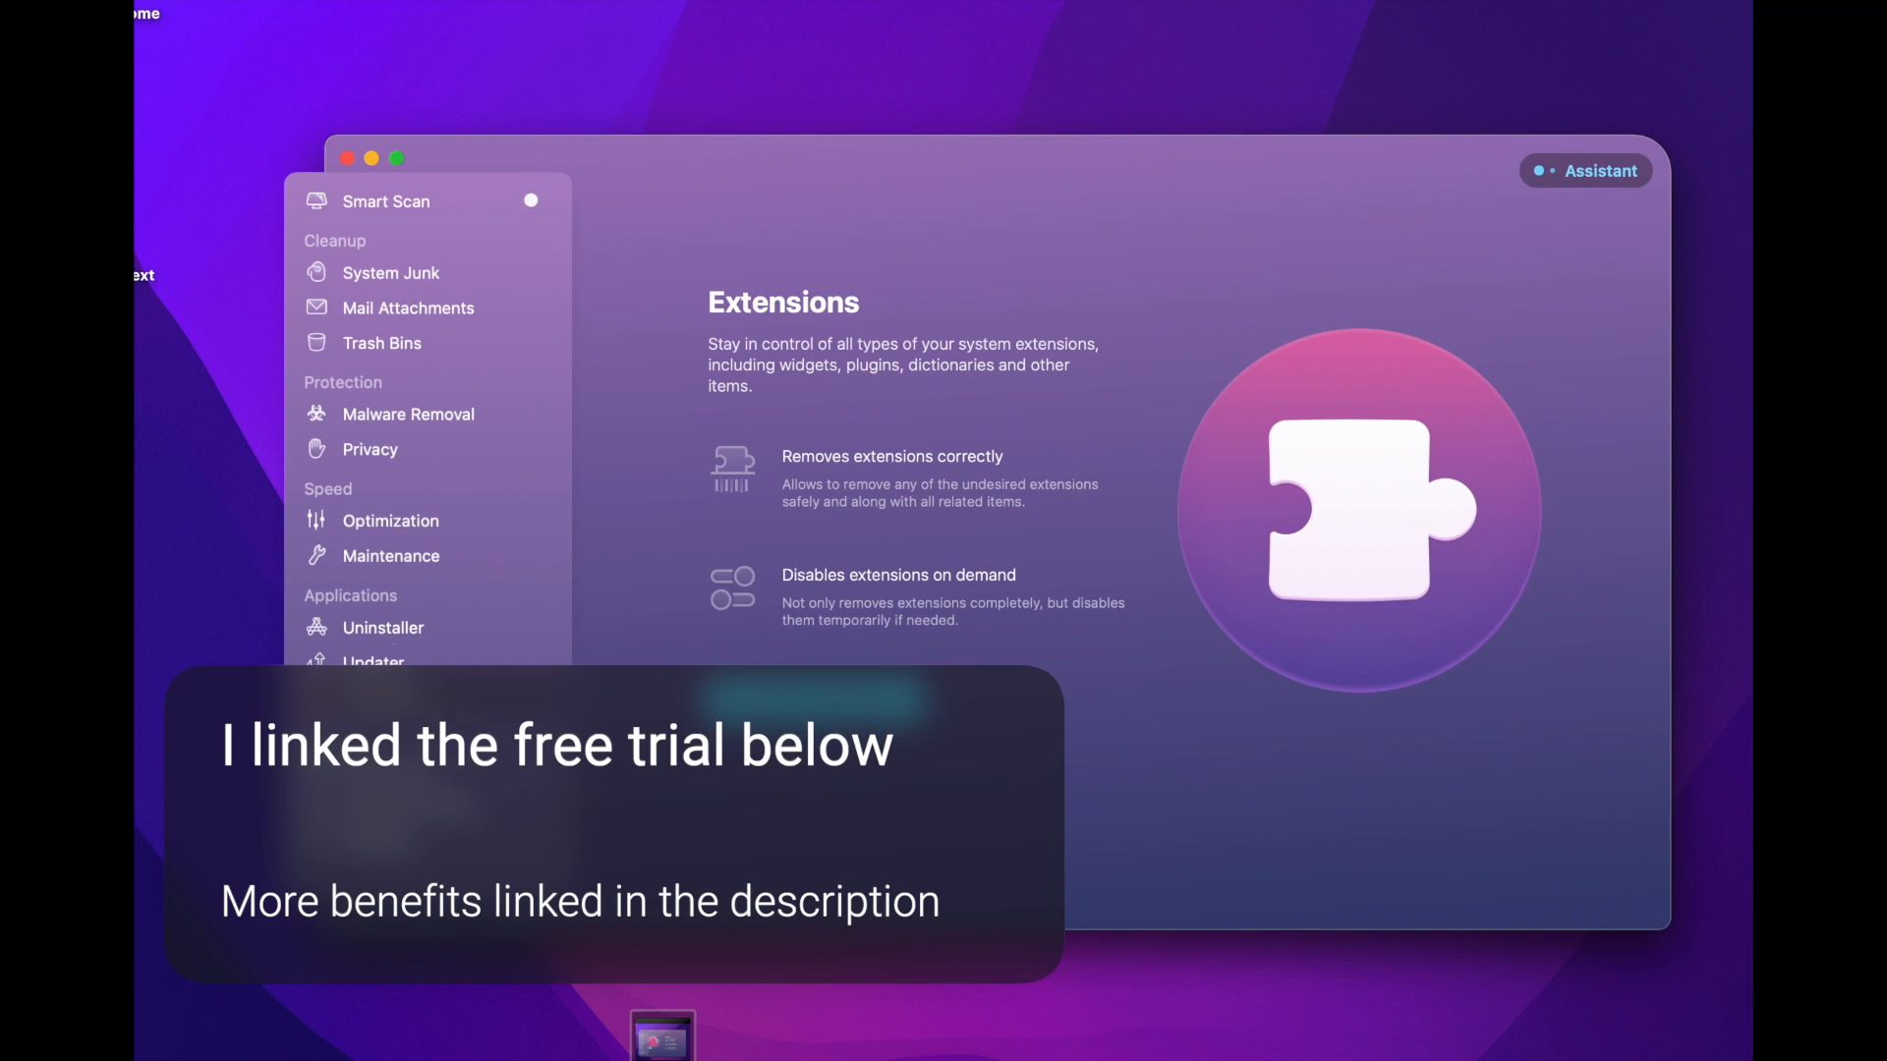
- View the Malware Removal intro page, then switch to the Privacy module's intro
{"action": "left_click", "coordinate": [407, 414]}
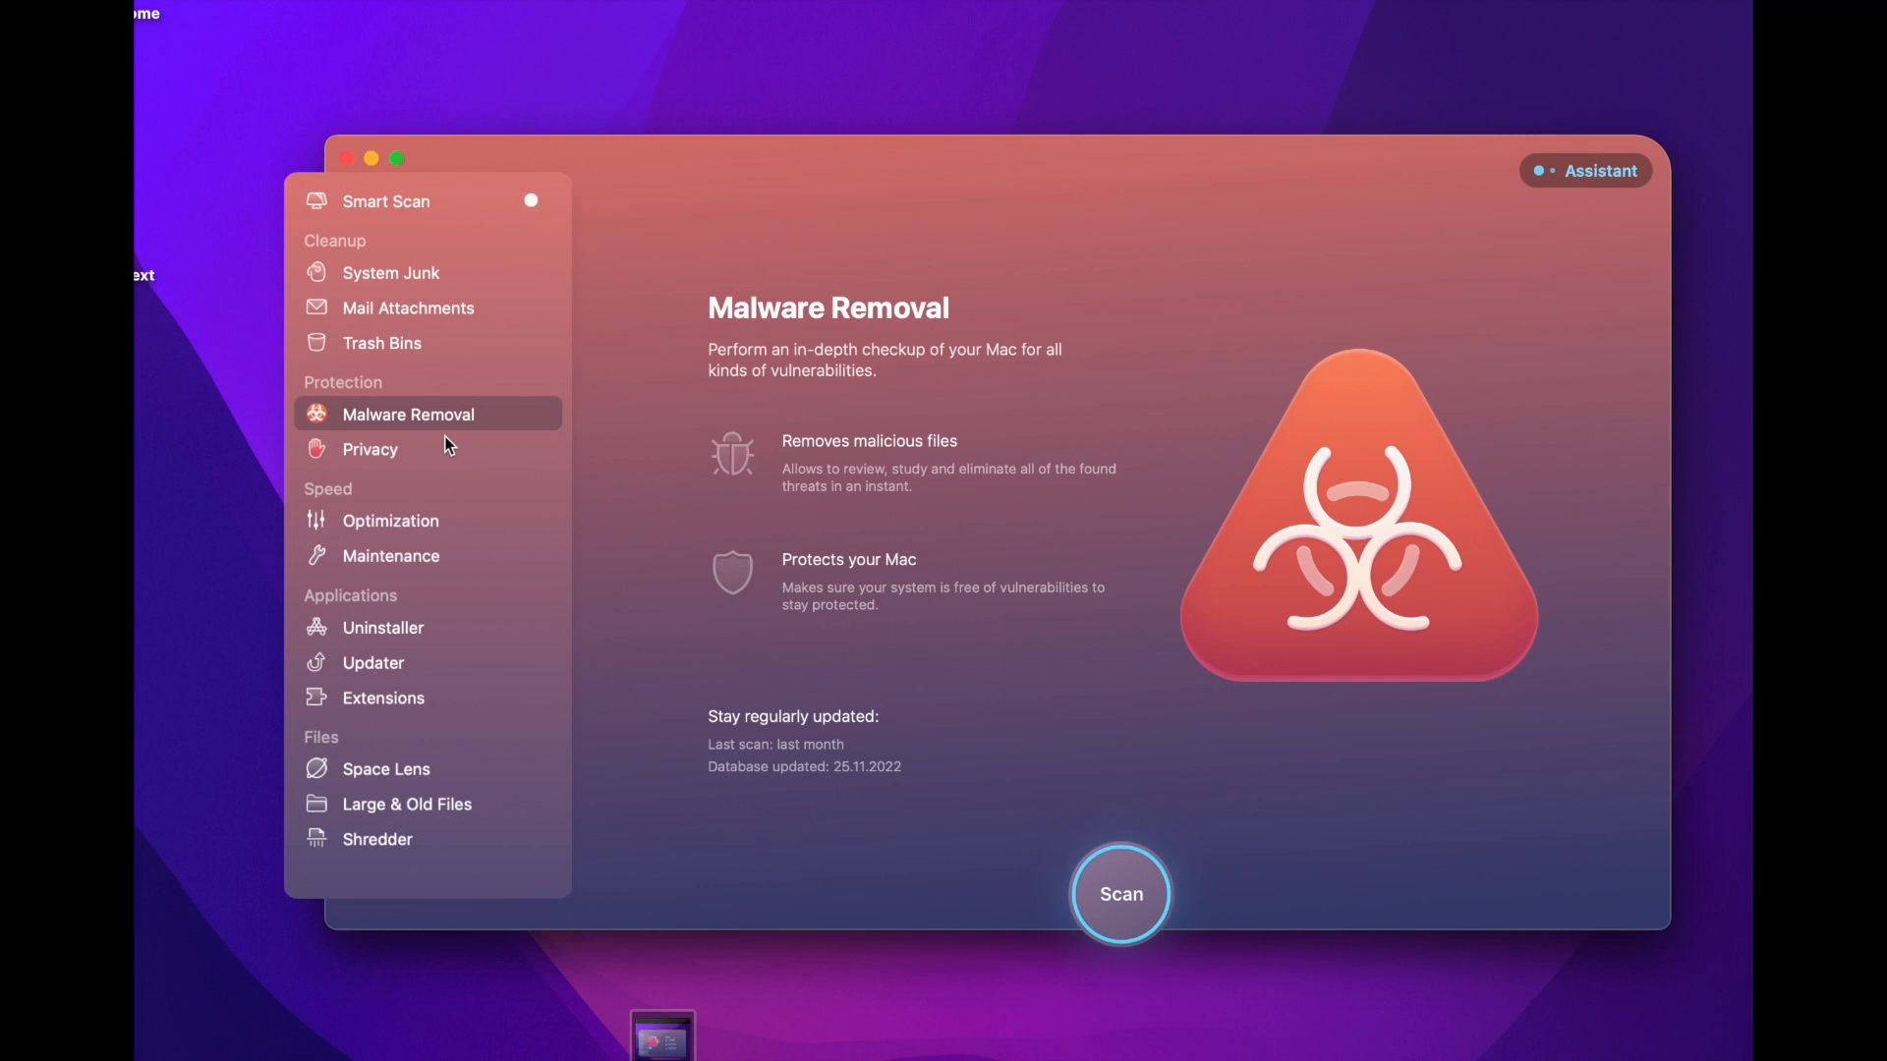
{"action": "mouse_move", "coordinate": [430, 392]}
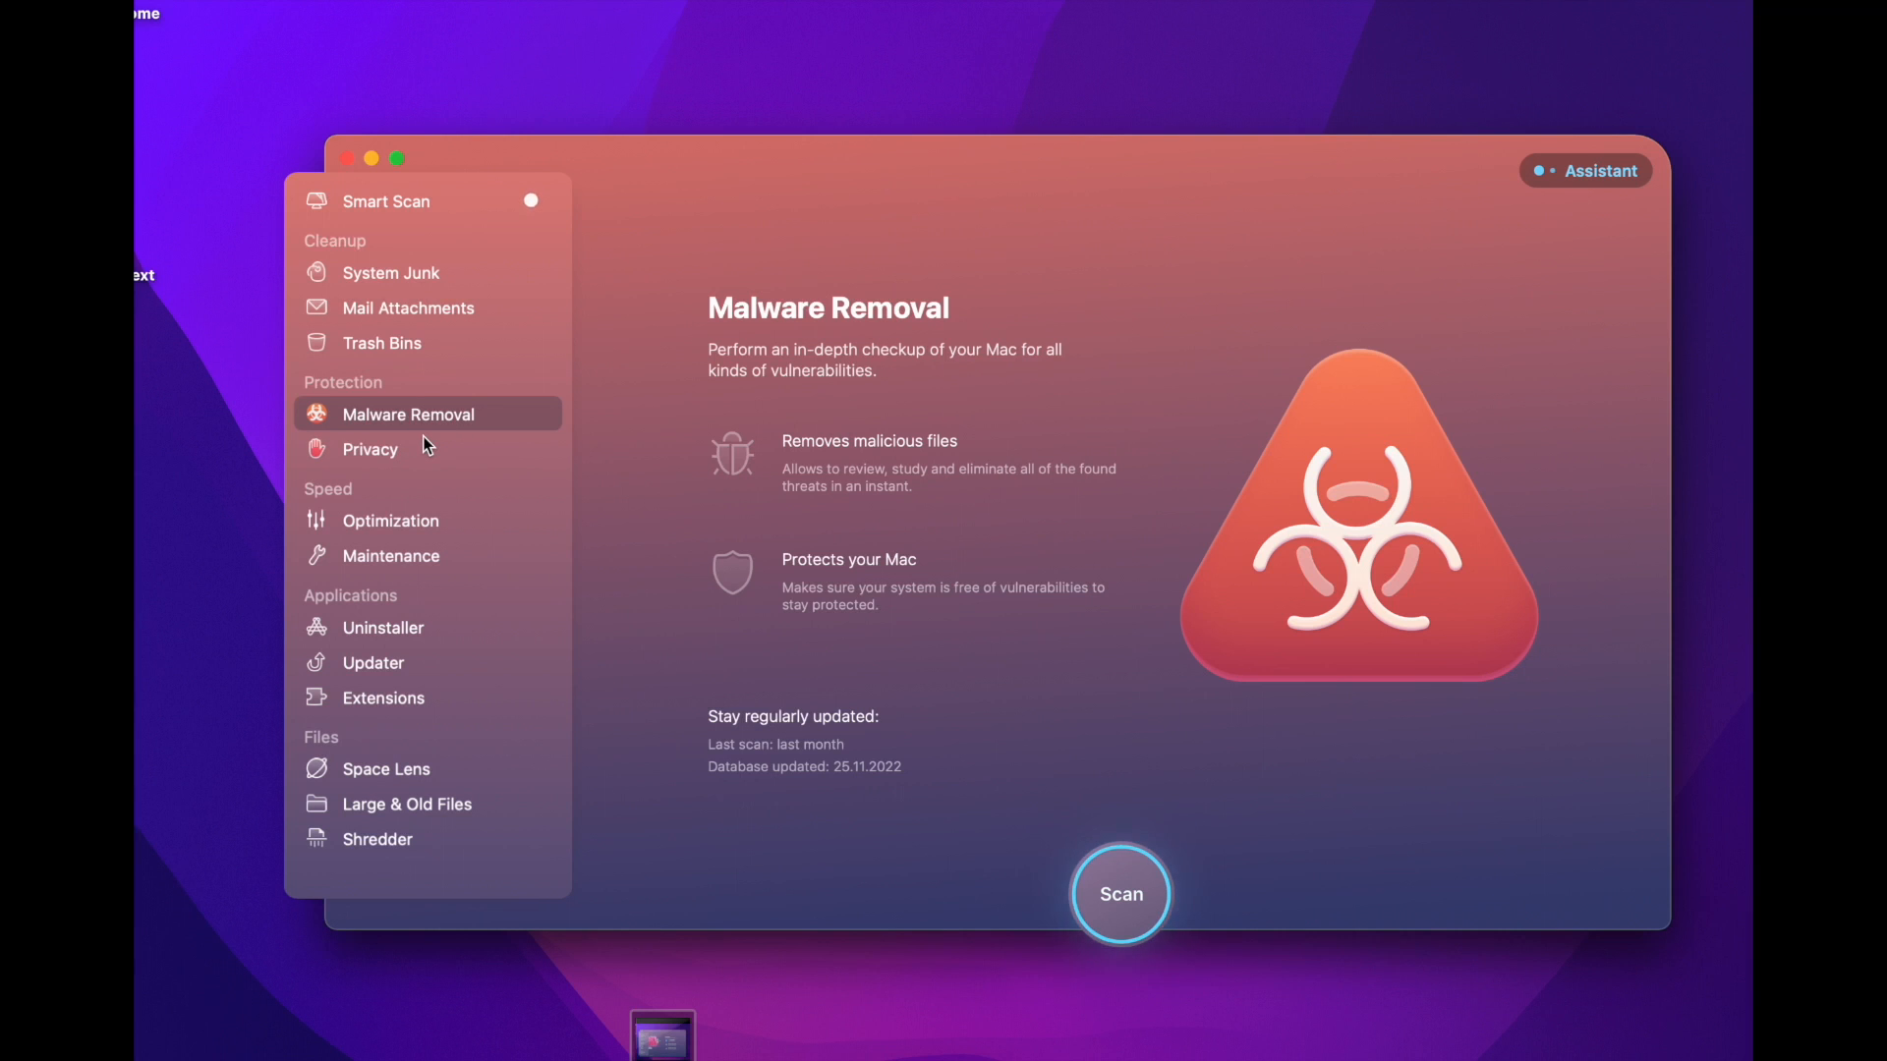
{"action": "left_click", "coordinate": [369, 449]}
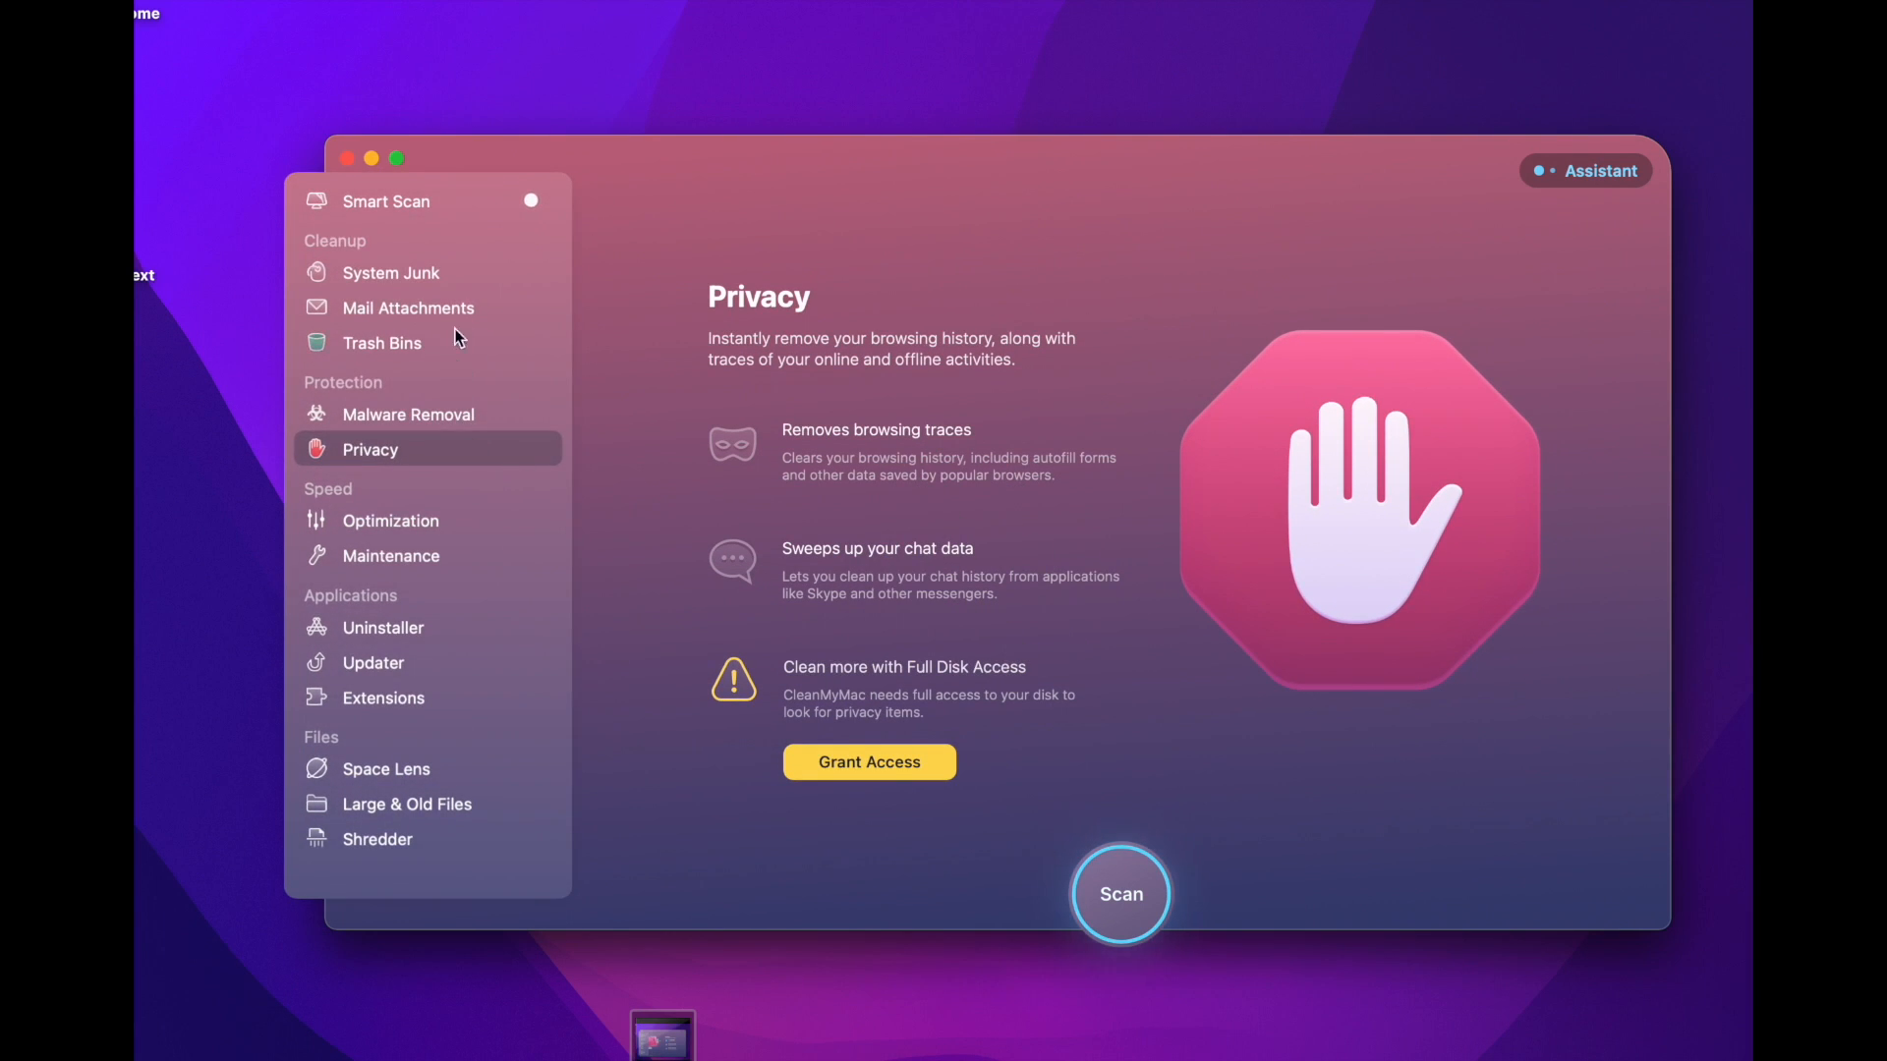
- Show the System Junk intro page under Cleanup in the sidebar
{"action": "left_click", "coordinate": [392, 272]}
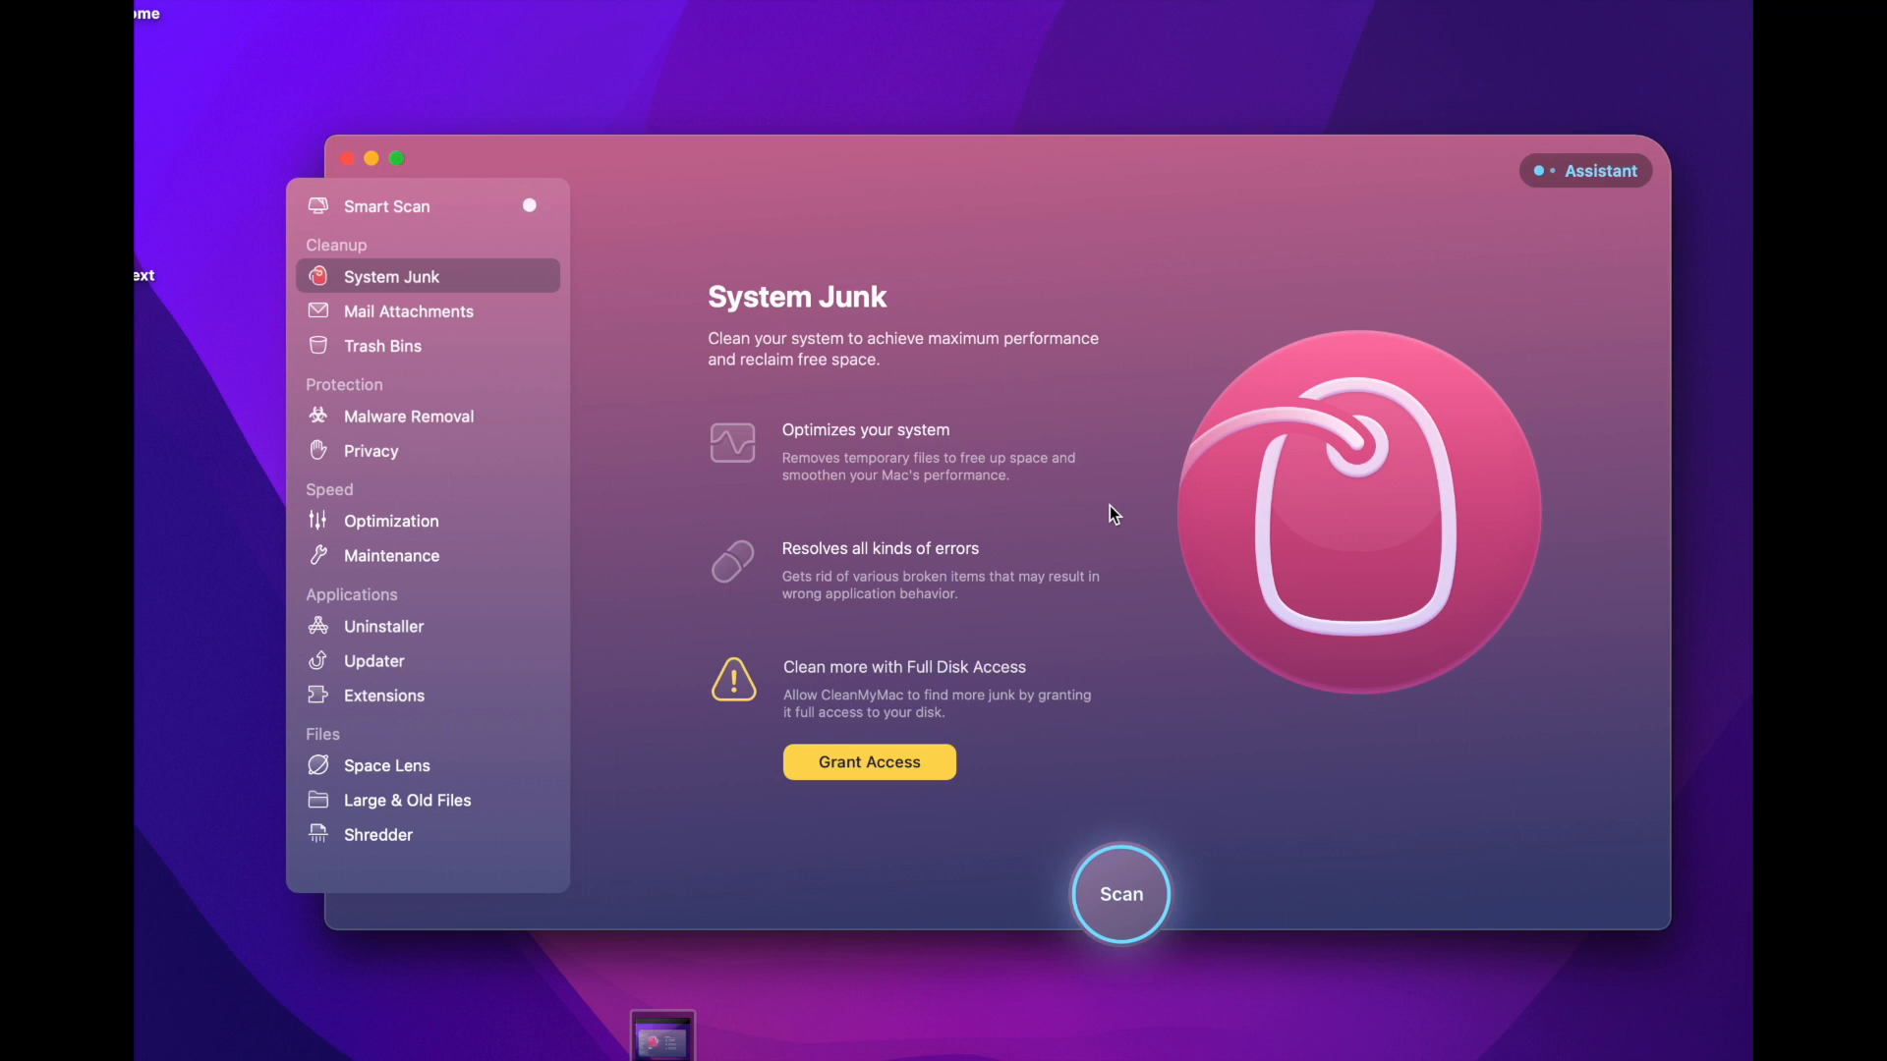
{"action": "mouse_move", "coordinate": [1094, 411]}
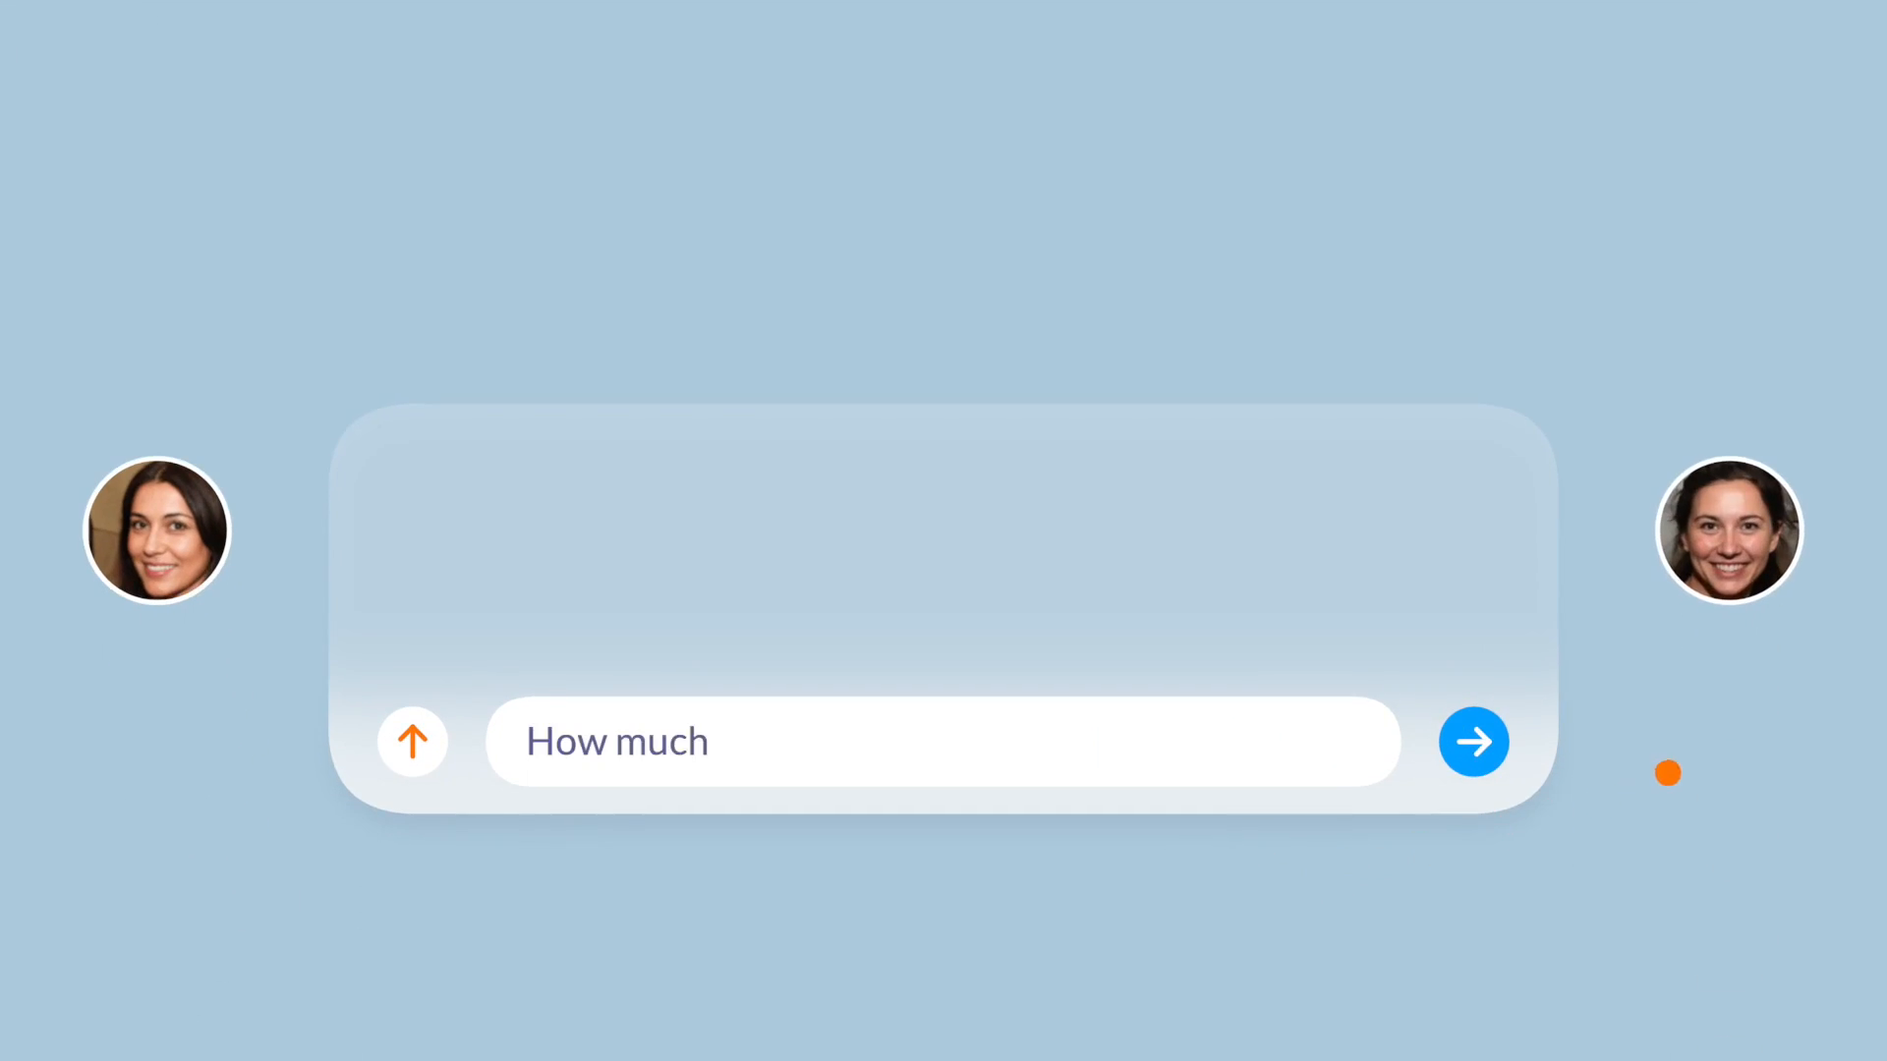
{"action": "left_click", "coordinate": [1473, 741]}
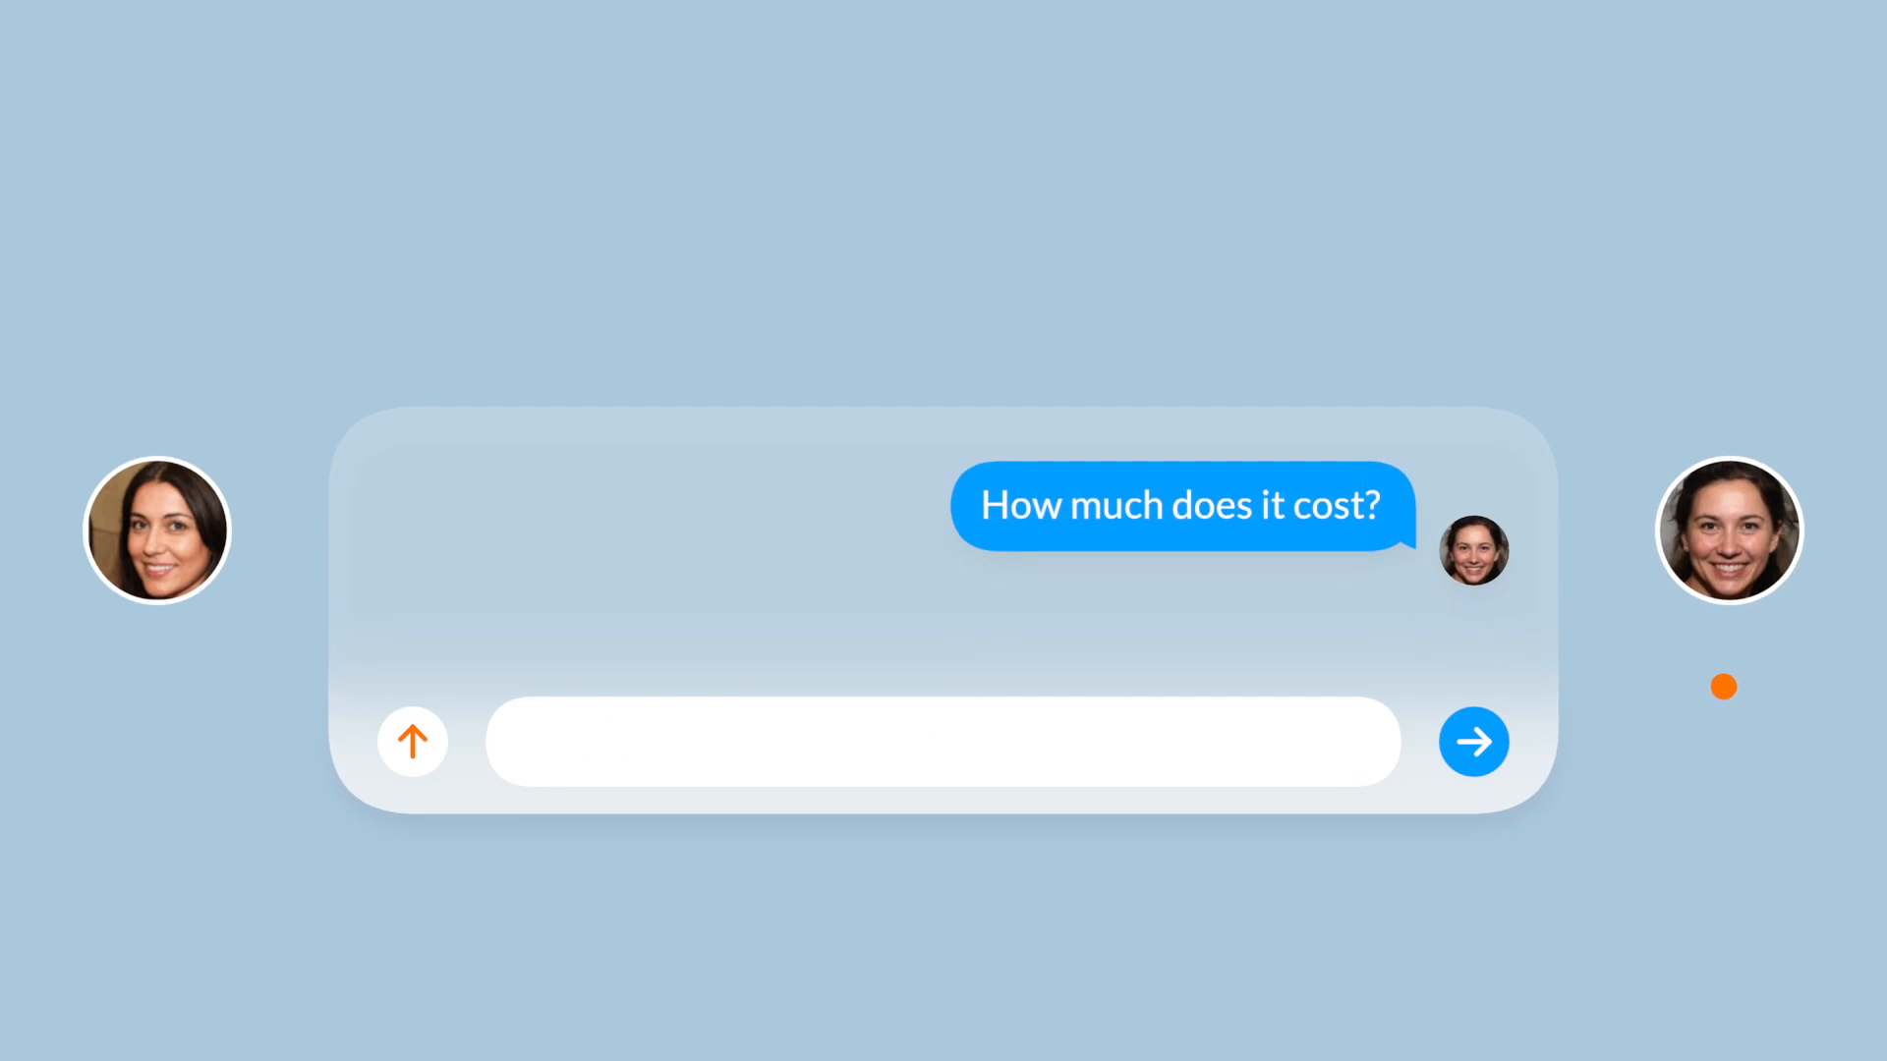